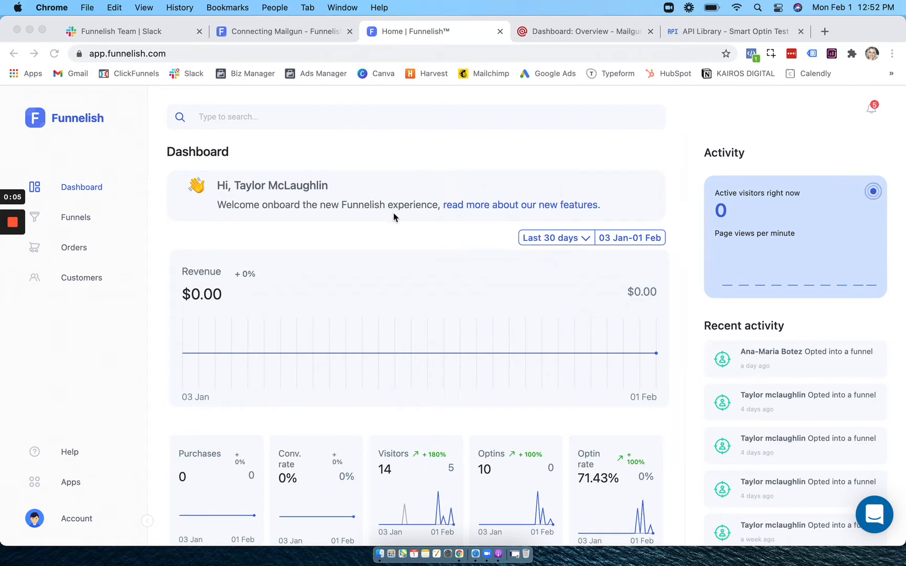
mouse_move(64, 231)
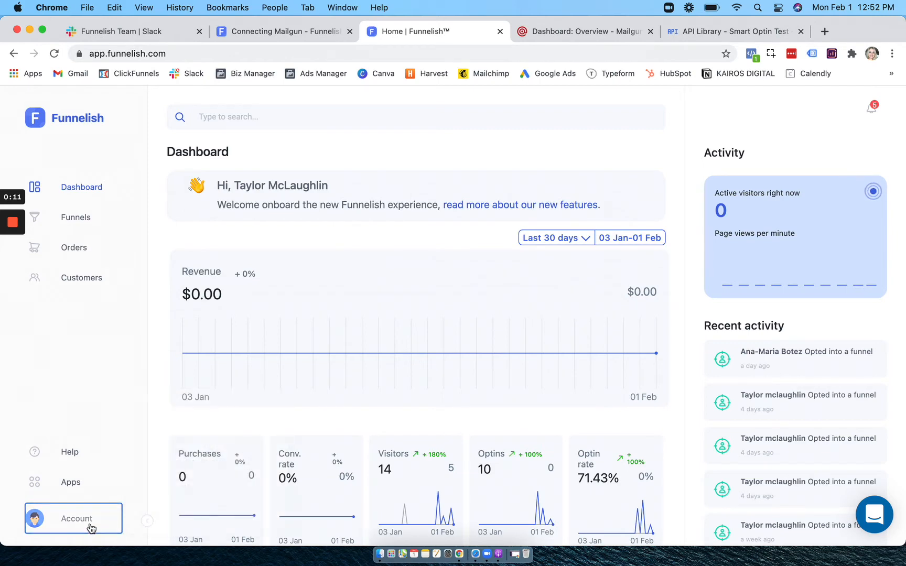
- Open Mailgun under Account > Integrations and switch the integration on
left_click(74, 519)
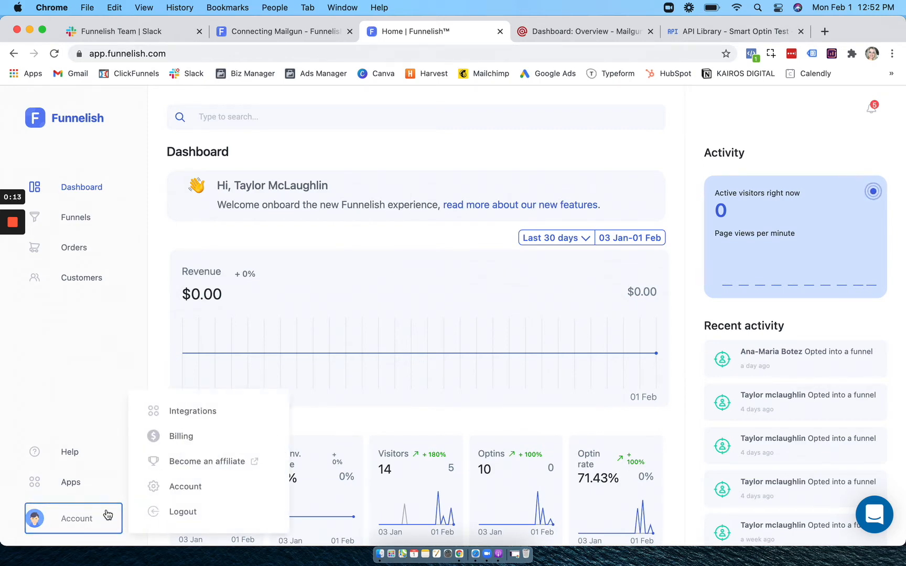
left_click(192, 412)
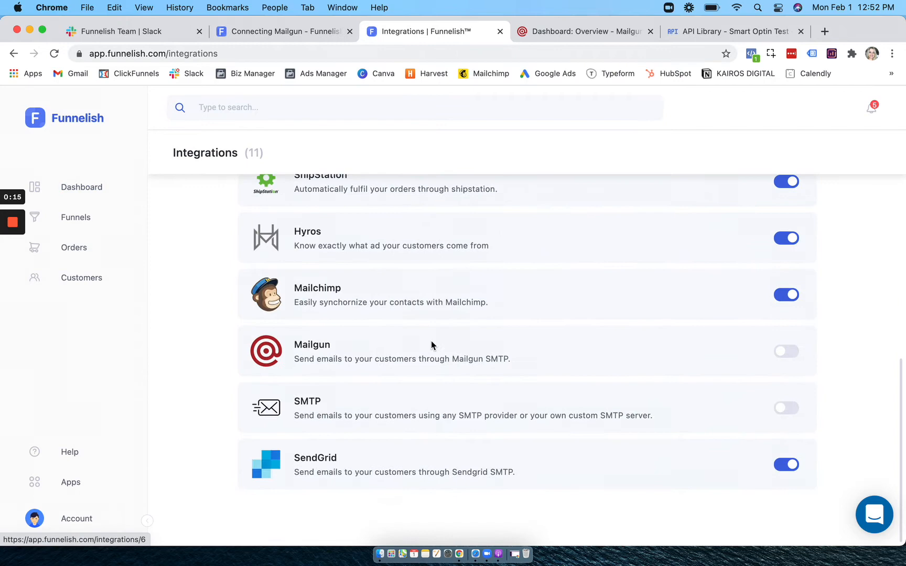
left_click(312, 351)
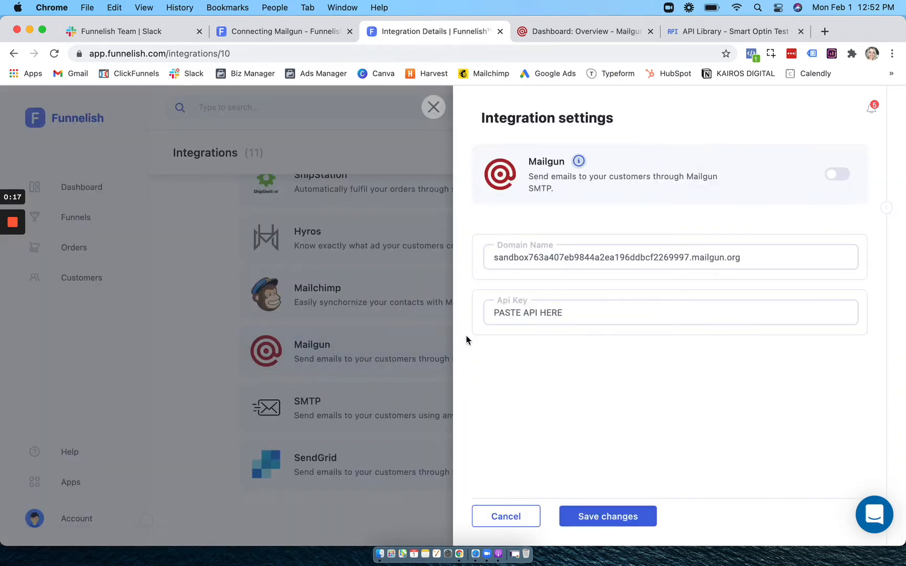
left_click(837, 174)
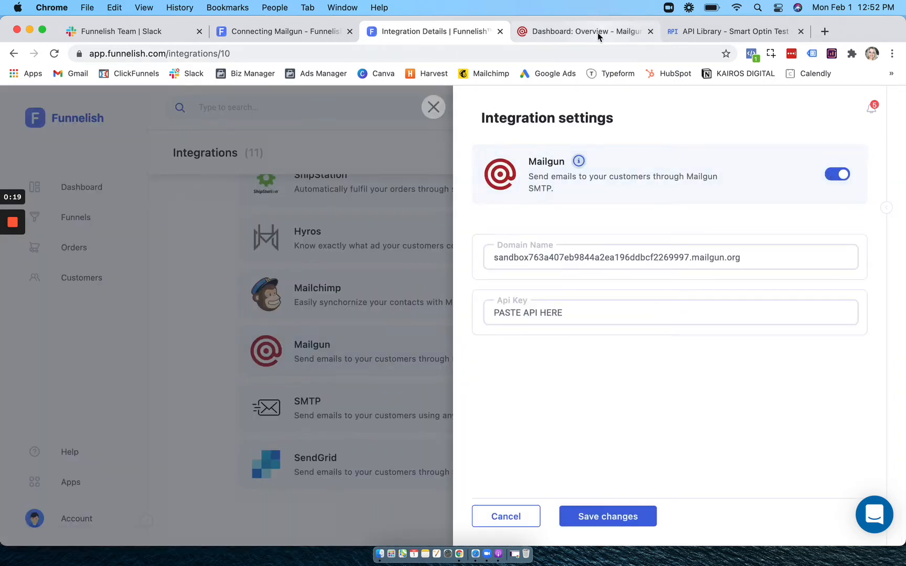
- In Mailgun, open the sandbox sending domain's overview from Sending > Domains
left_click(584, 31)
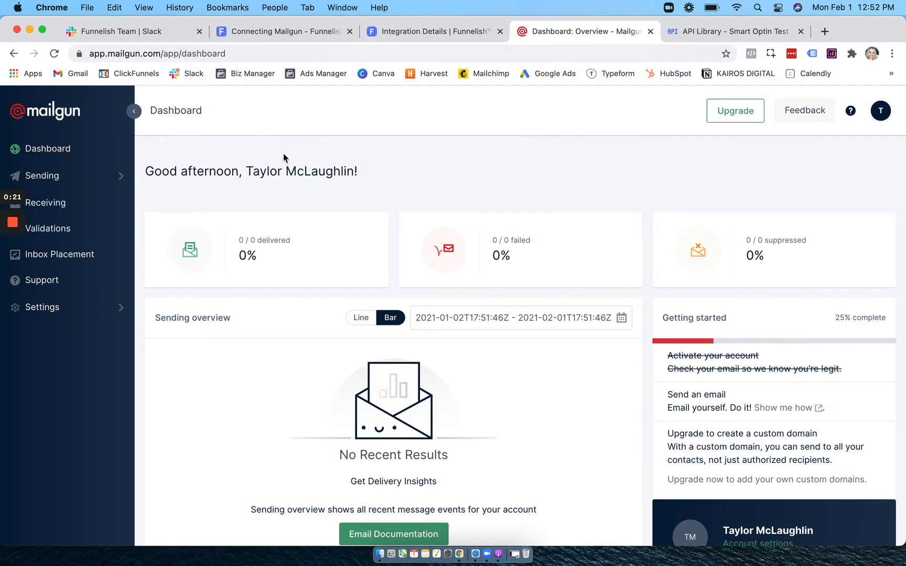
mouse_move(119, 202)
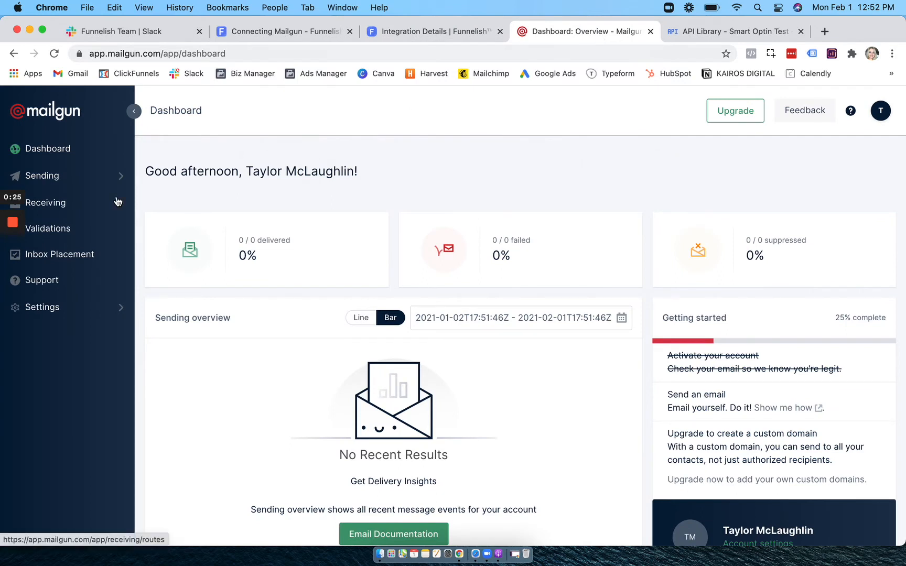
left_click(42, 176)
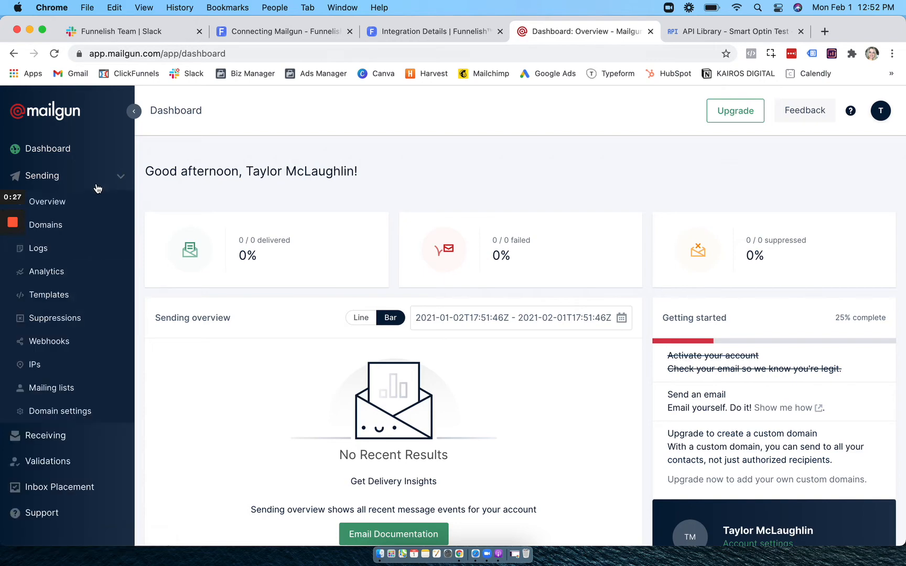
left_click(46, 225)
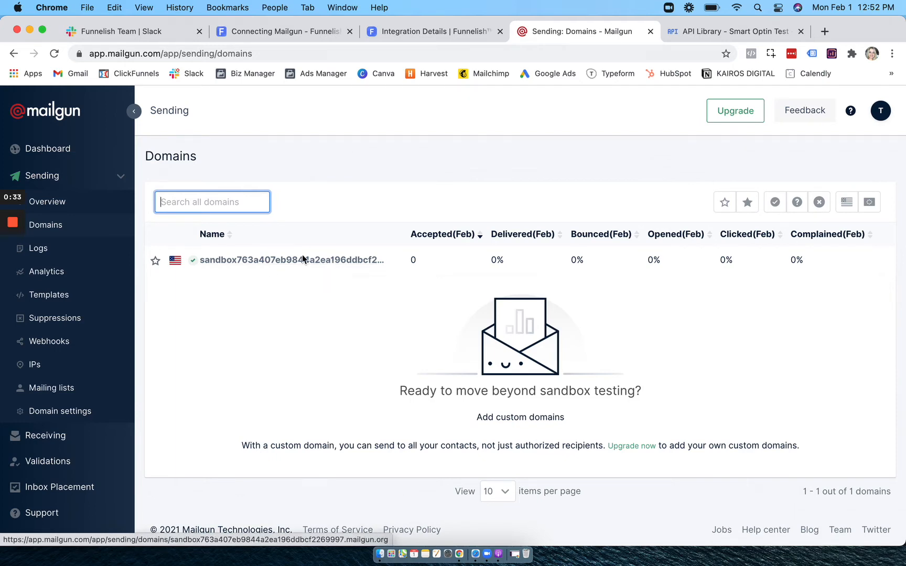
left_click(292, 260)
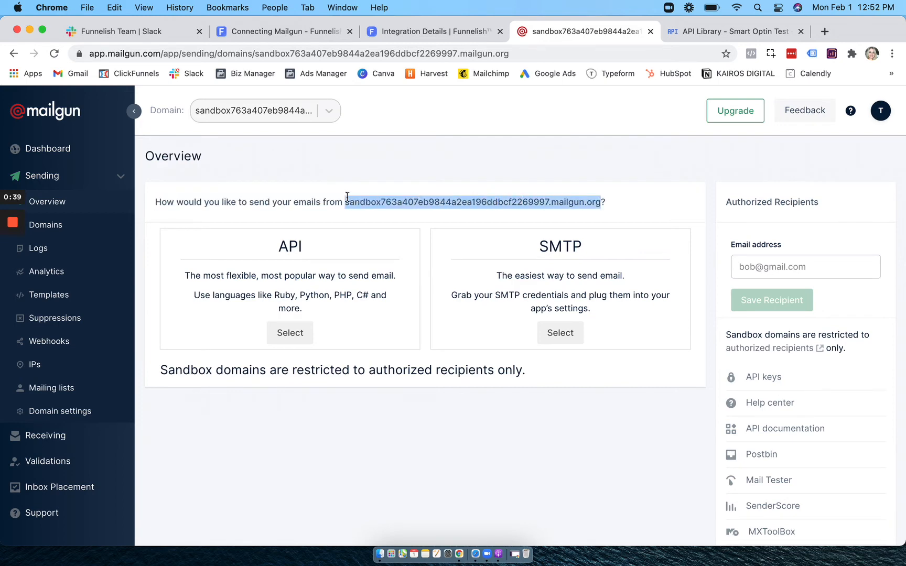
left_click(430, 31)
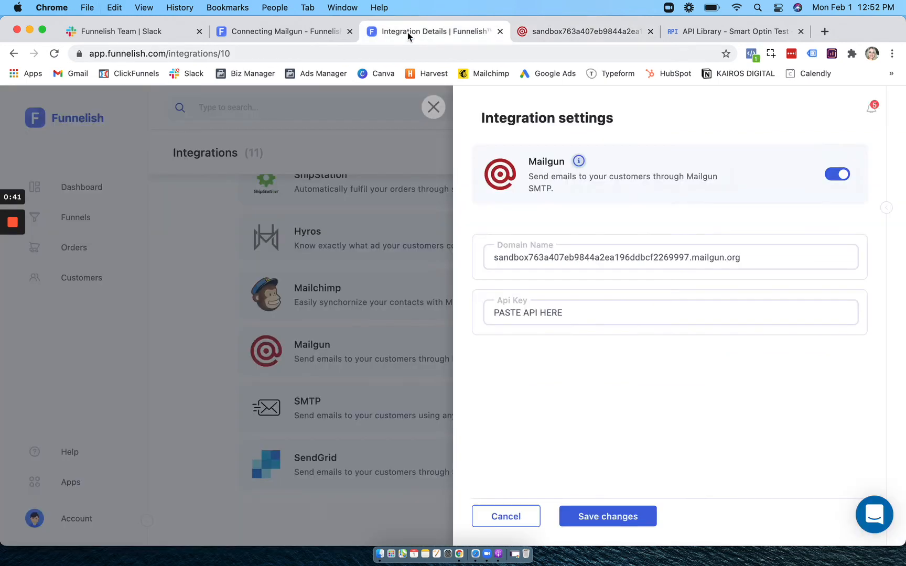
left_click(669, 257)
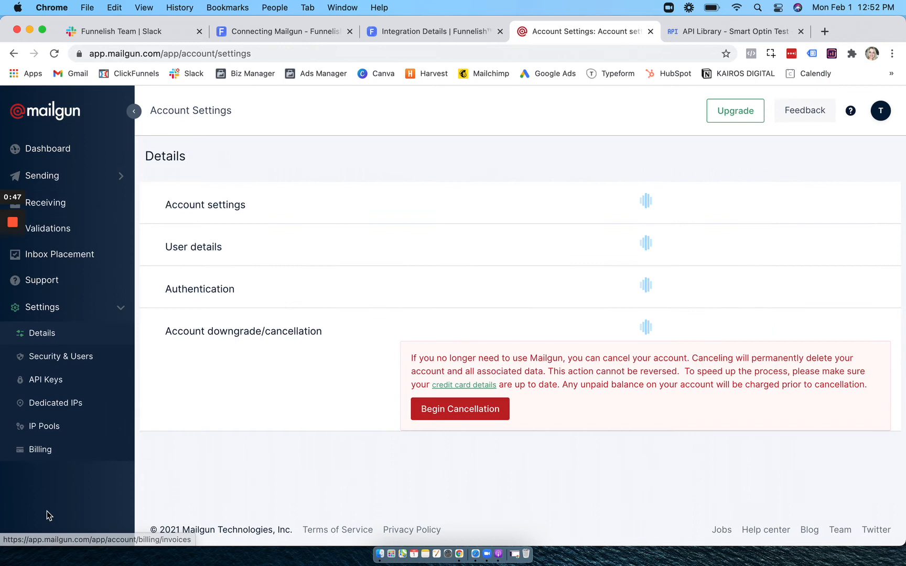
- View Mailgun's API keys, then save the Funnelish Mailgun integration settings
left_click(44, 380)
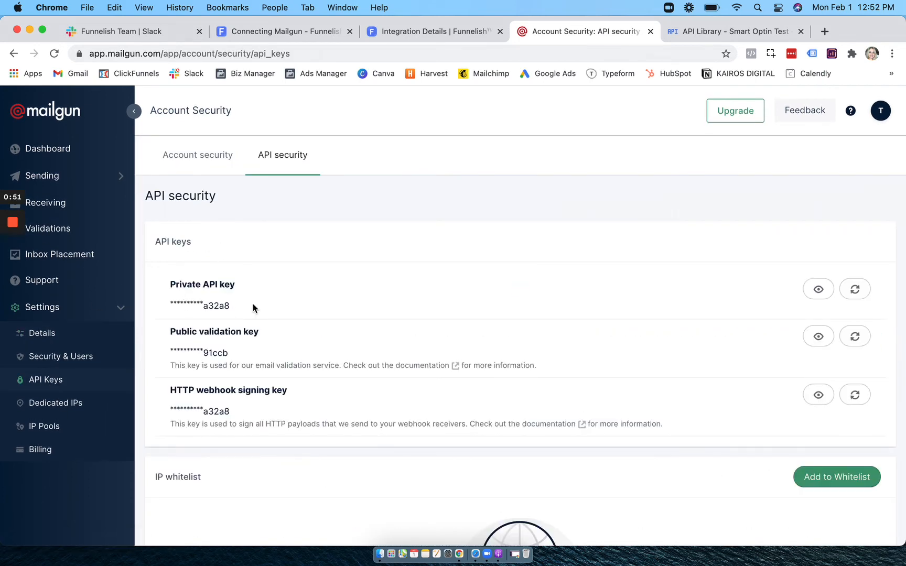
left_click(434, 32)
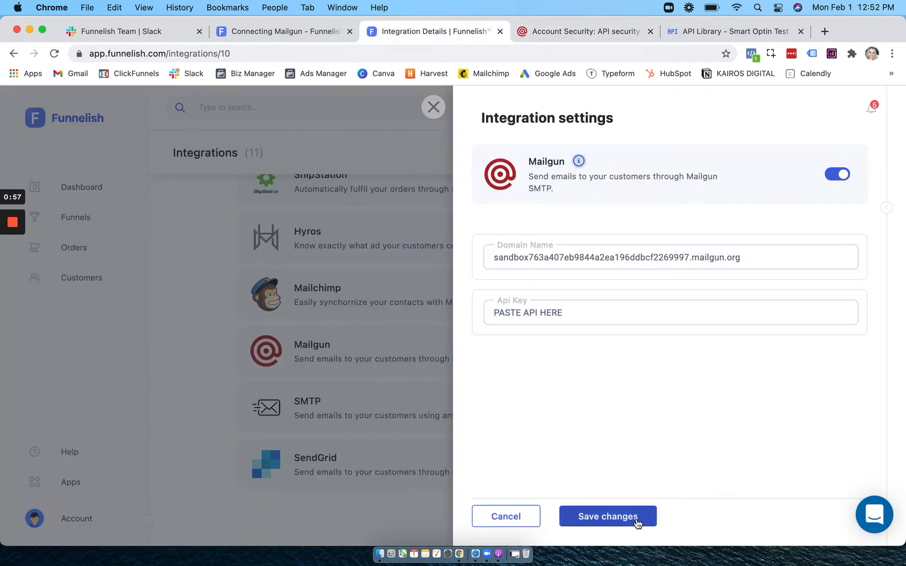
left_click(607, 516)
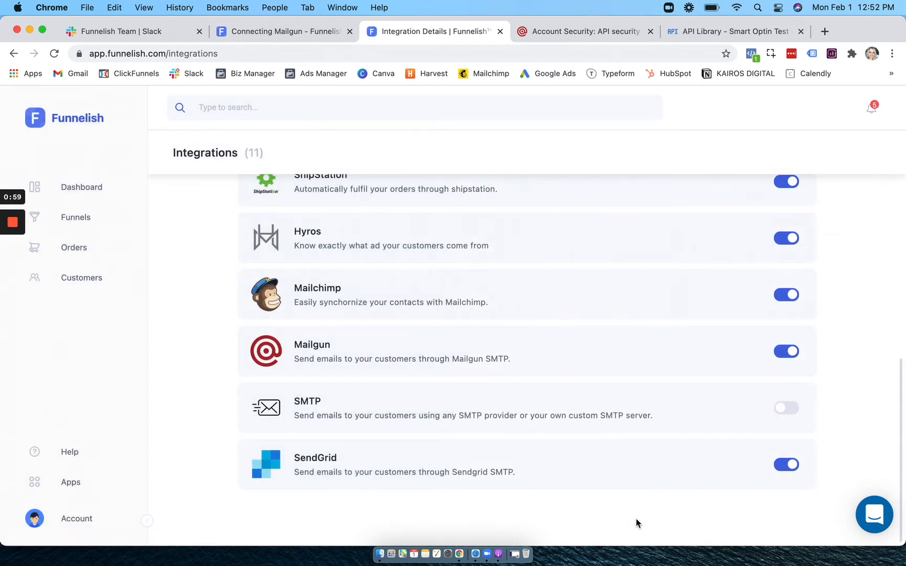